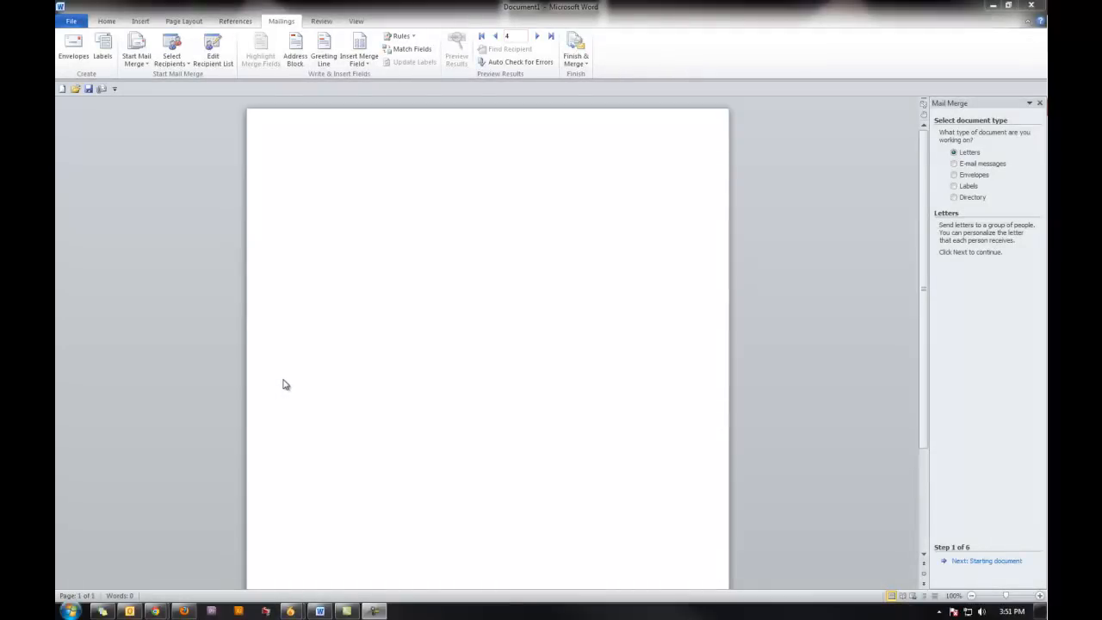
mouse_move(284, 389)
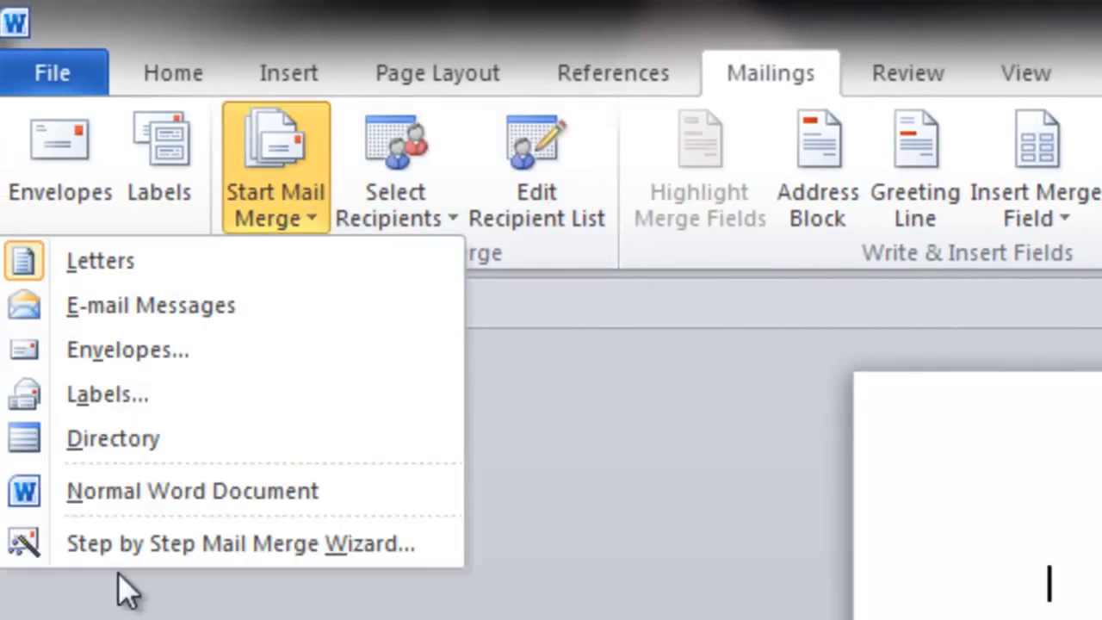
mouse_move(134, 586)
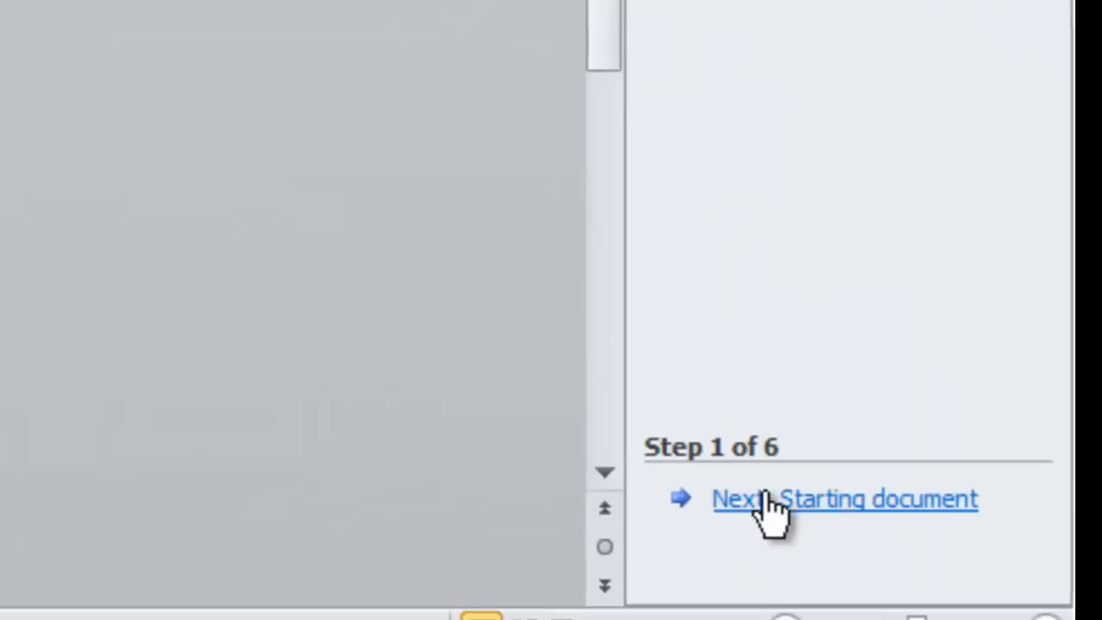
Step: Accept Letters as document type and advance the wizard to the starting-document step
left_click(744, 499)
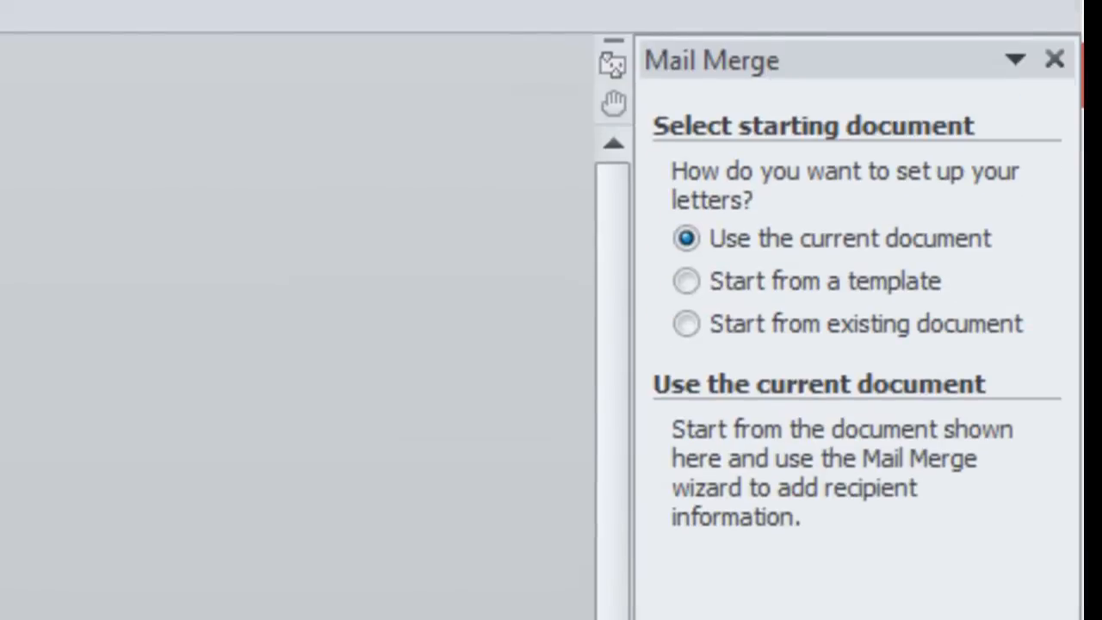
mouse_move(895, 198)
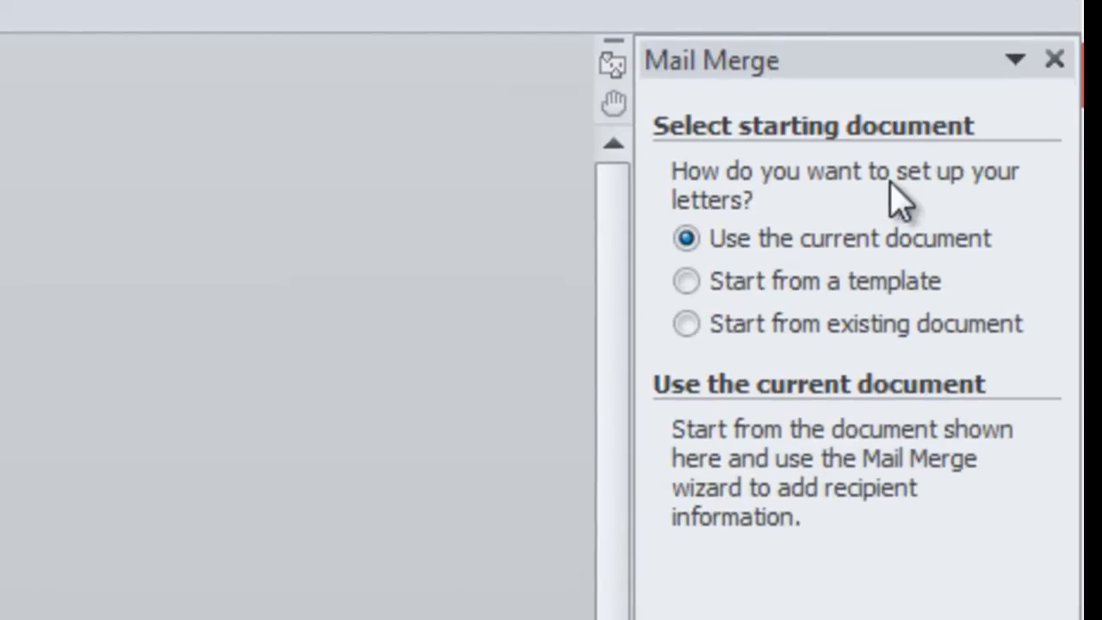
mouse_move(936, 310)
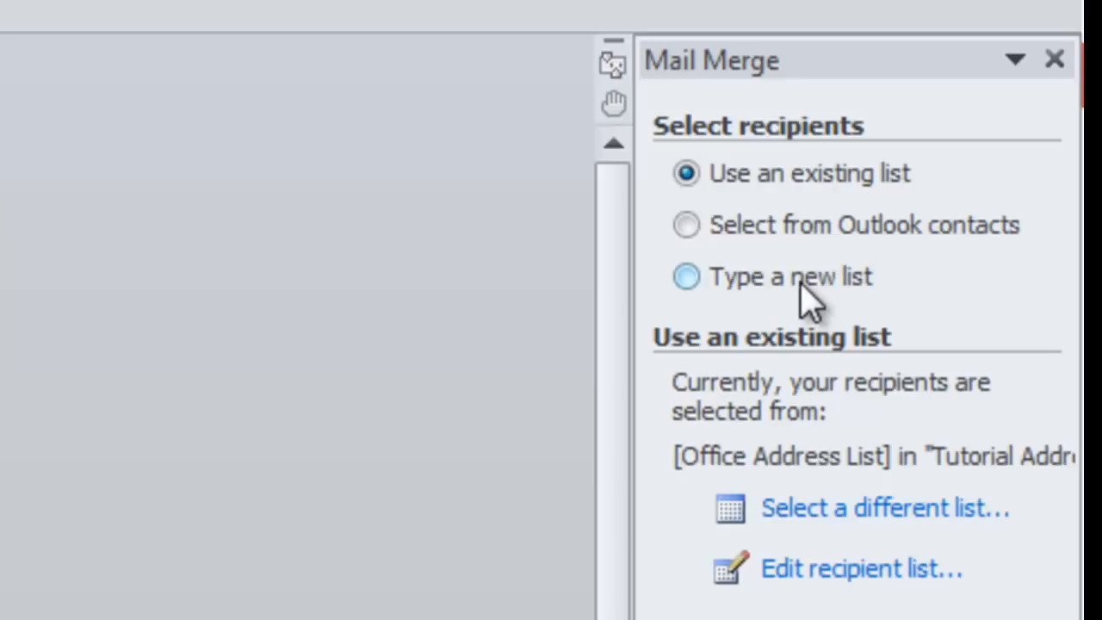
mouse_move(834, 542)
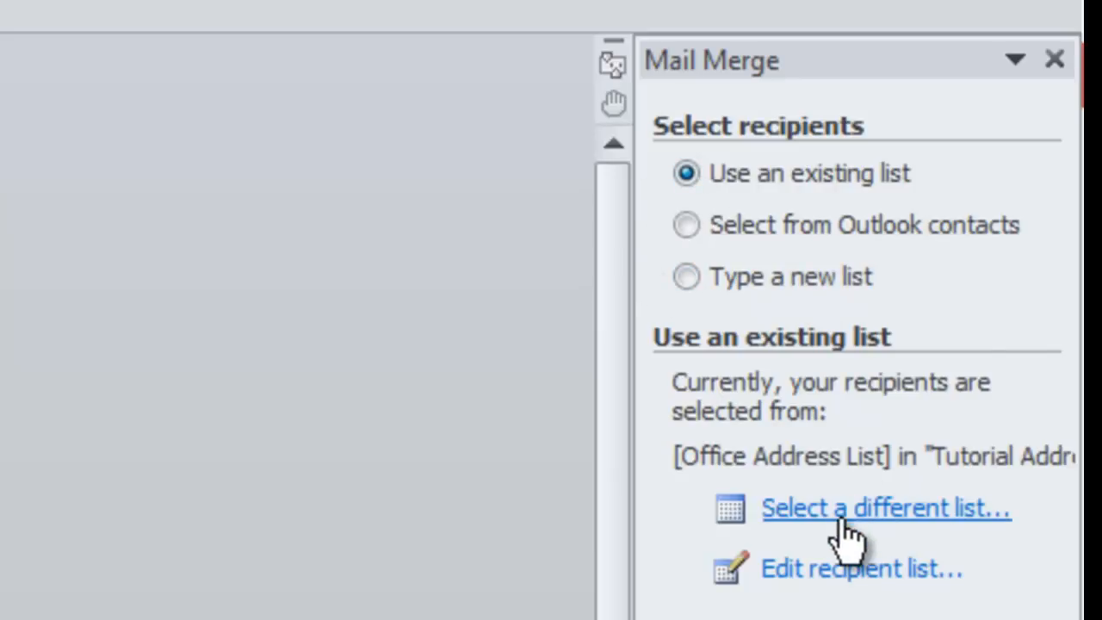
Step: Choose the Tutorial Address List in Documents > My Data Sources as the recipient source
left_click(891, 510)
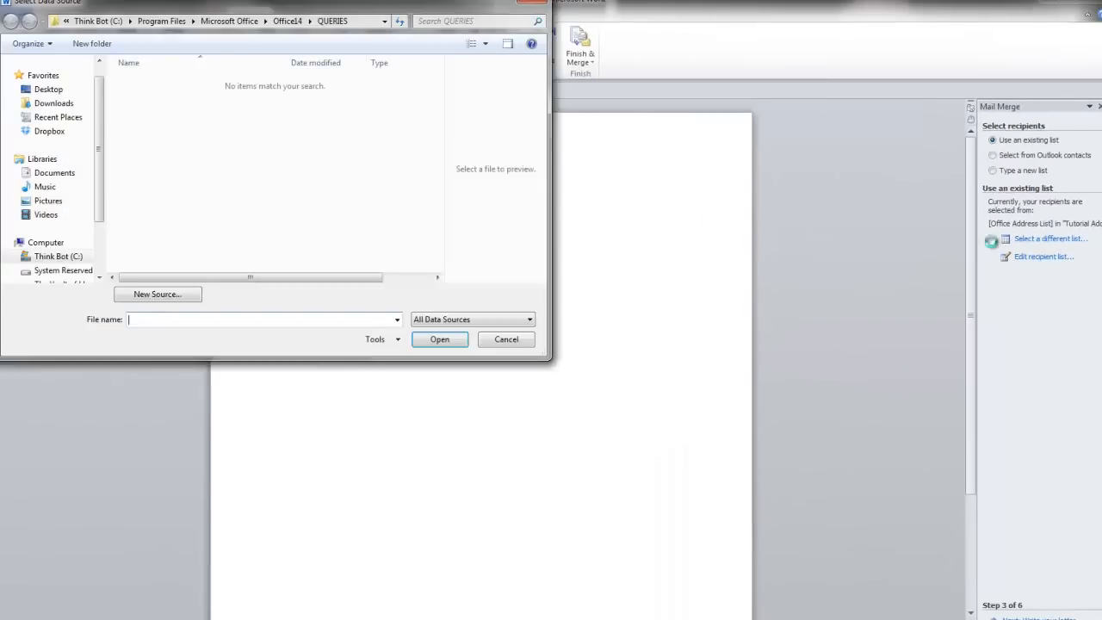
mouse_move(55, 172)
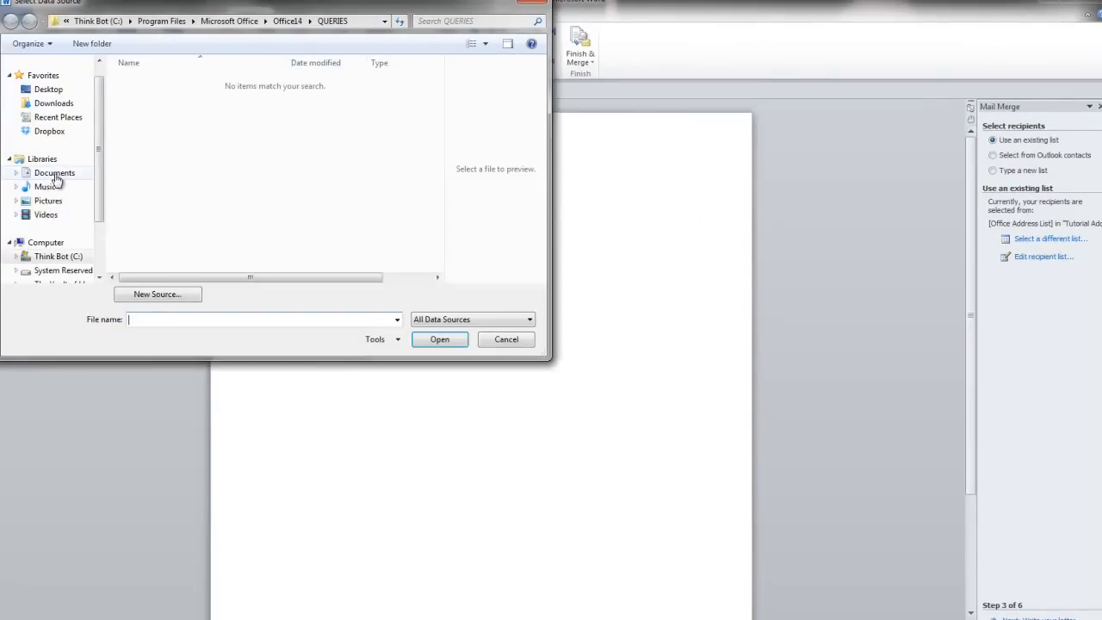
left_click(55, 172)
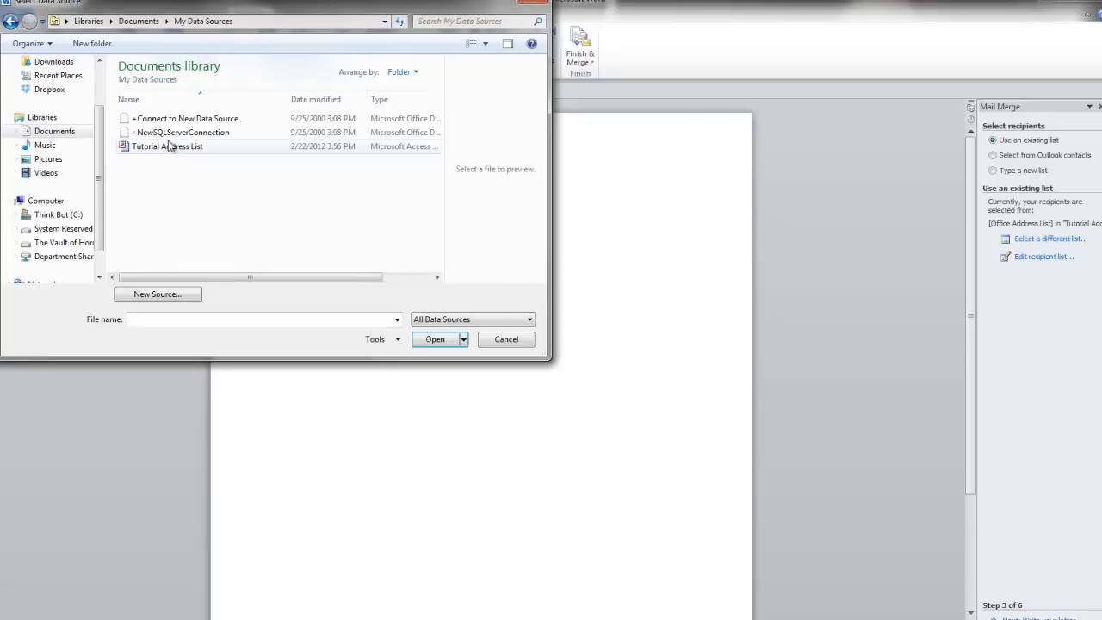
left_click(434, 339)
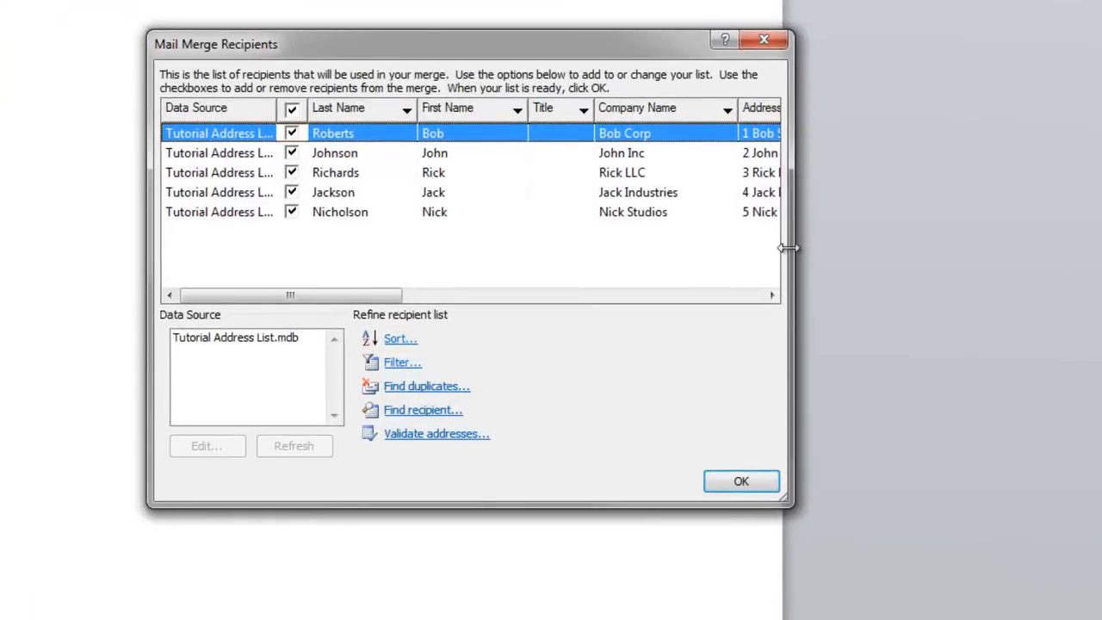
Step: Widen the Mail Merge Recipients dialog to review the address columns and accept all five recipients
left_click_drag(782, 248, 1101, 248)
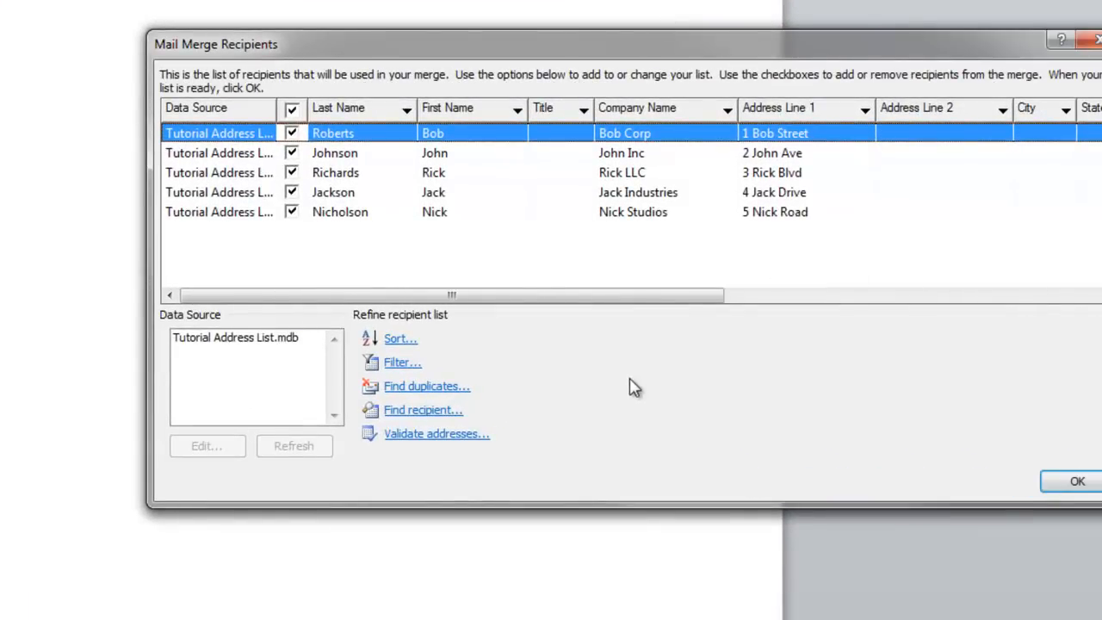
left_click(1075, 480)
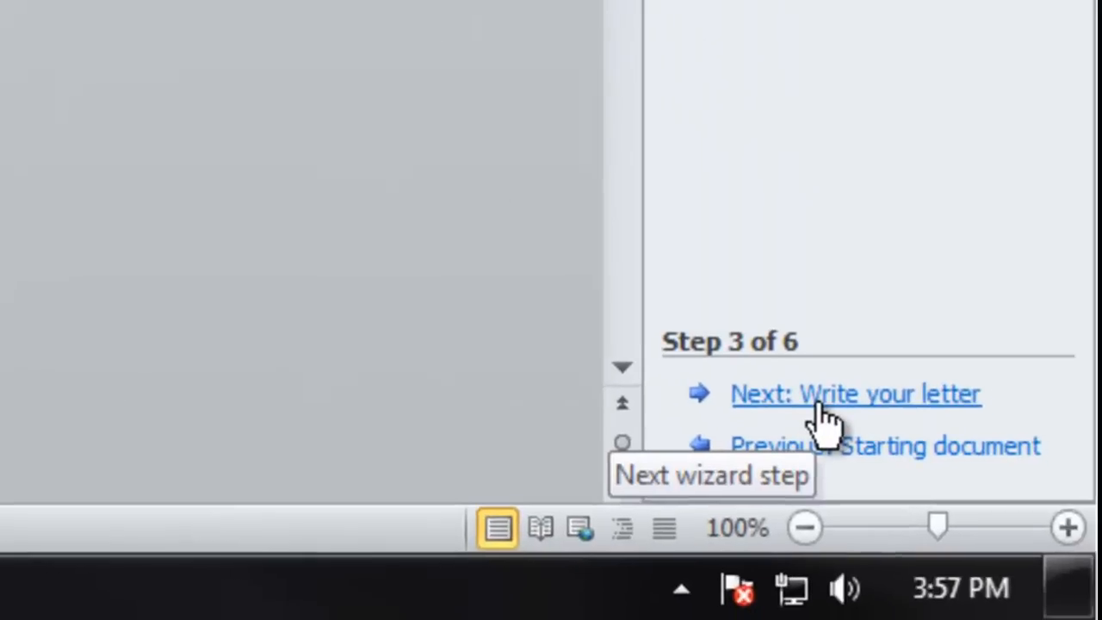
Step: Advance to the write-your-letter step and add a blank line above the 'Dear ,' greeting
left_click(857, 394)
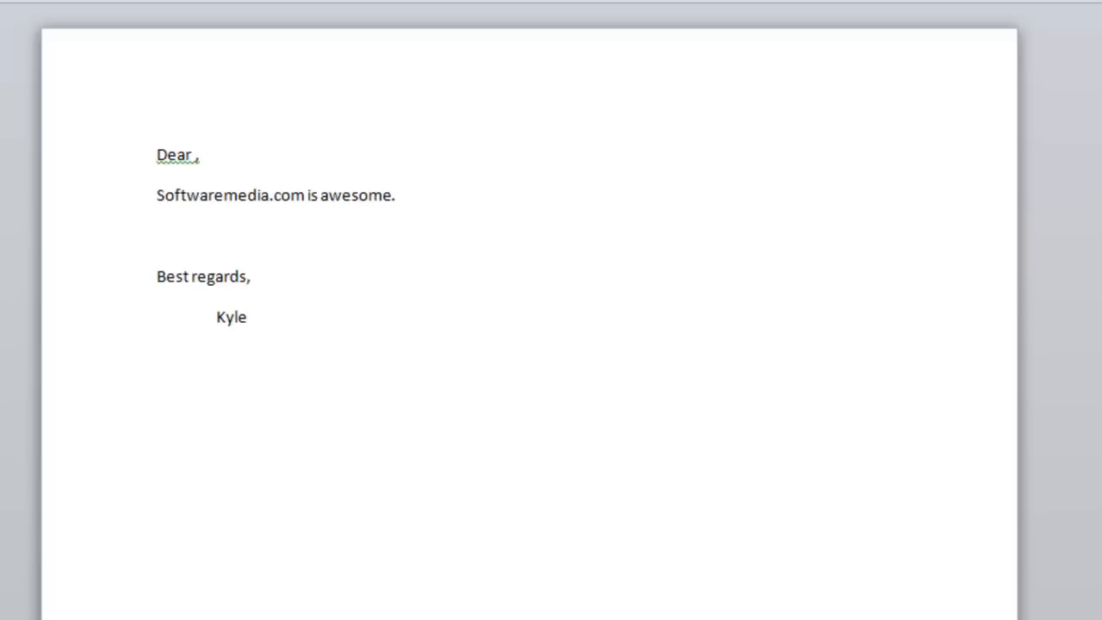
key("Enter")
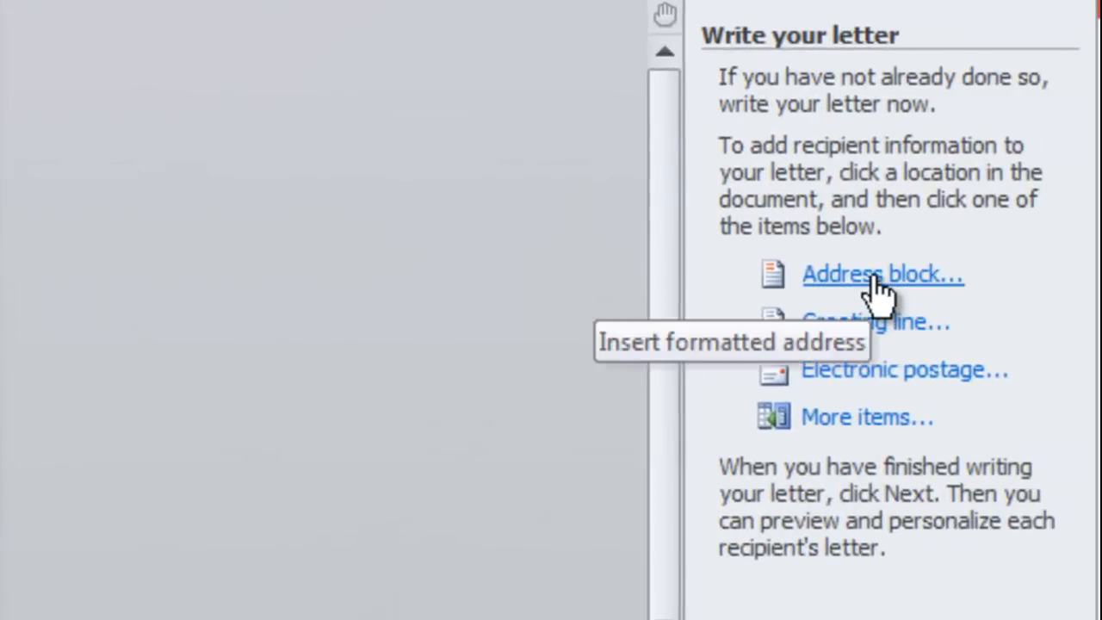
Step: Insert an «AddressBlock» field with name, company and postal address, previewing record 1 first
left_click(883, 274)
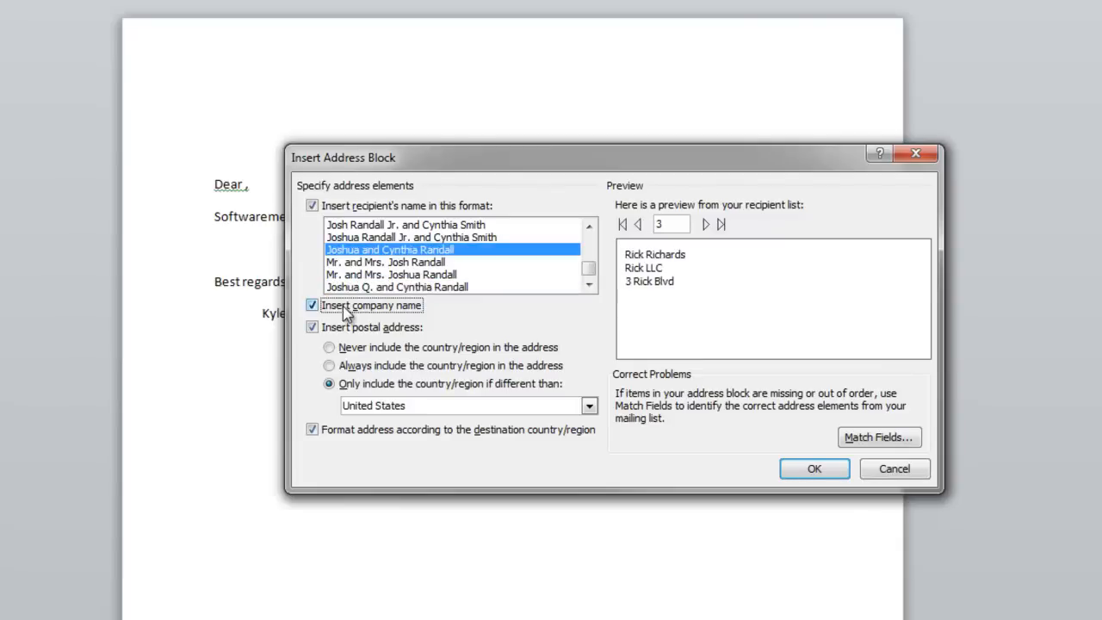
left_click(313, 327)
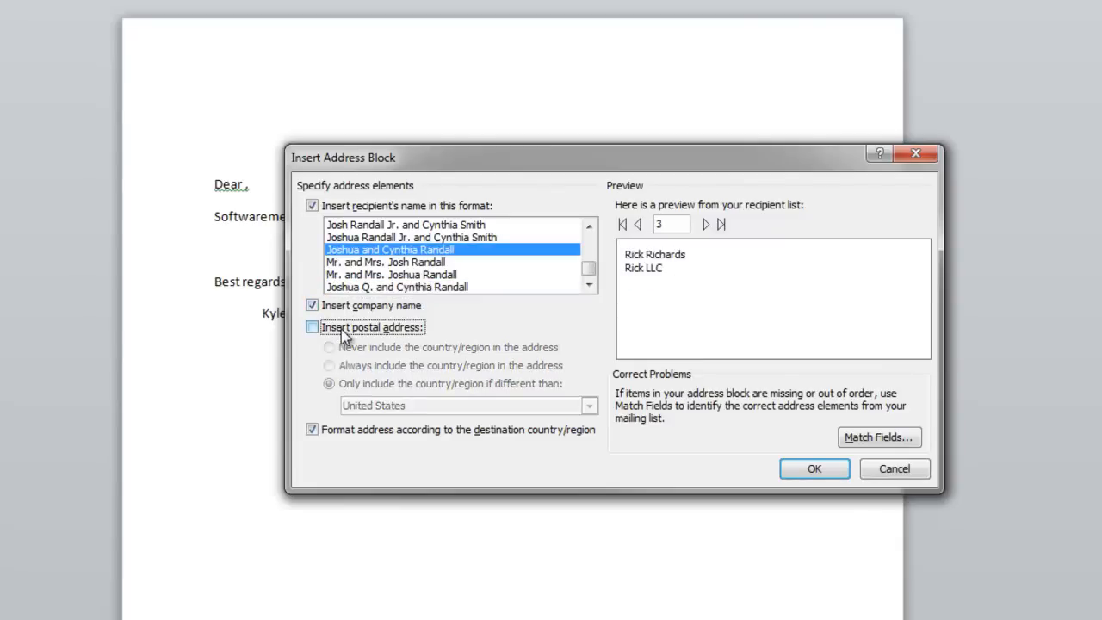
left_click(312, 327)
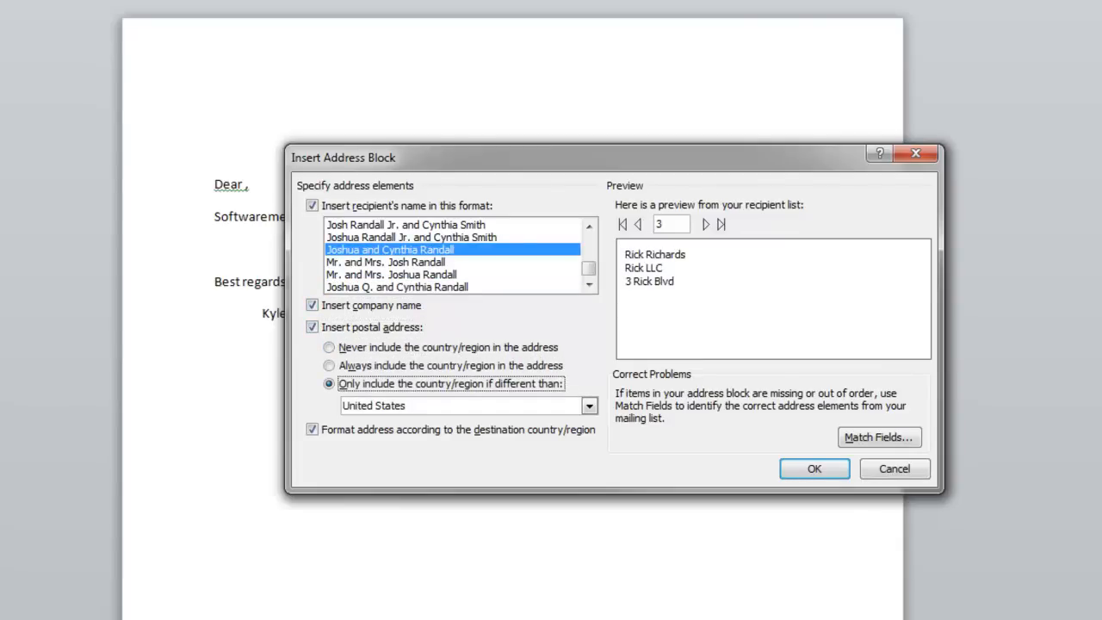
left_click(621, 224)
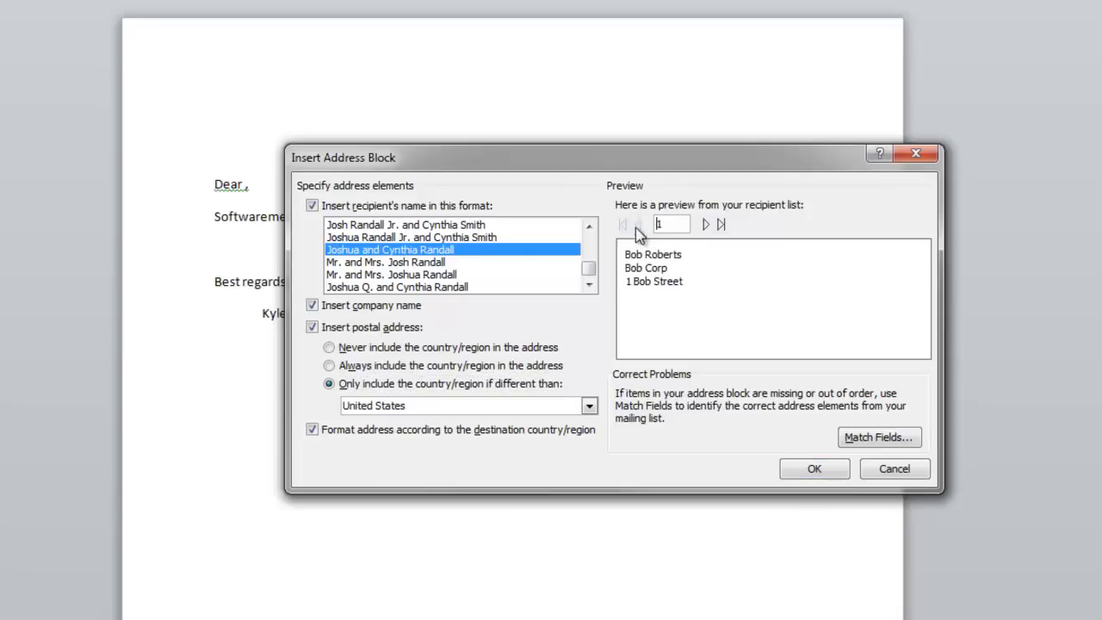
left_click(813, 468)
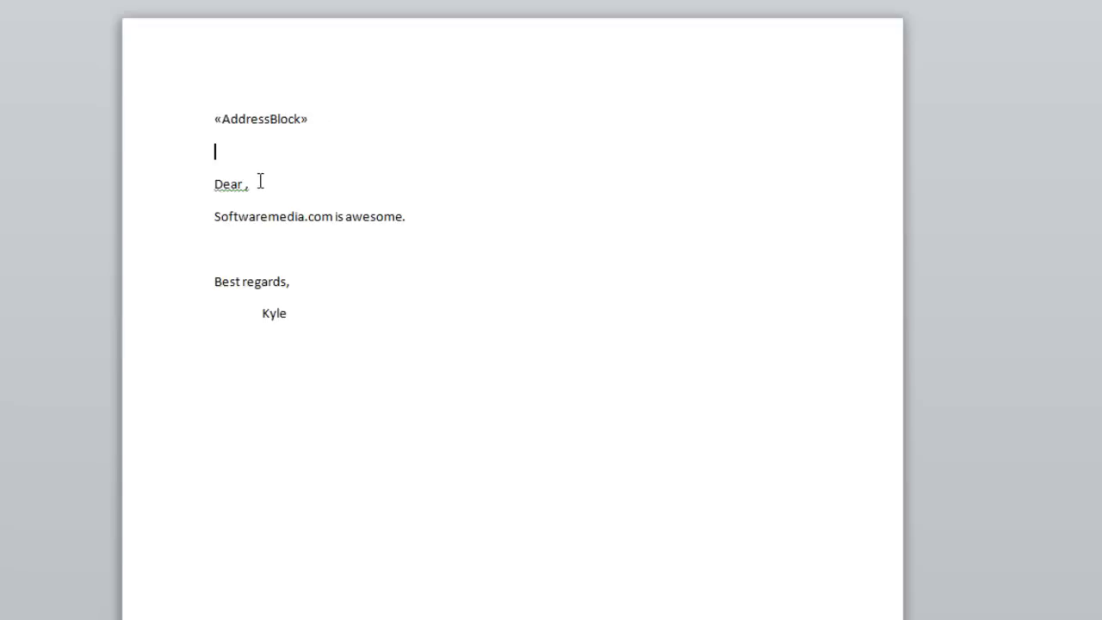
Step: Insert a greeting line field with 'To Whom It May Concern:' as the fallback for invalid names
left_click(943, 220)
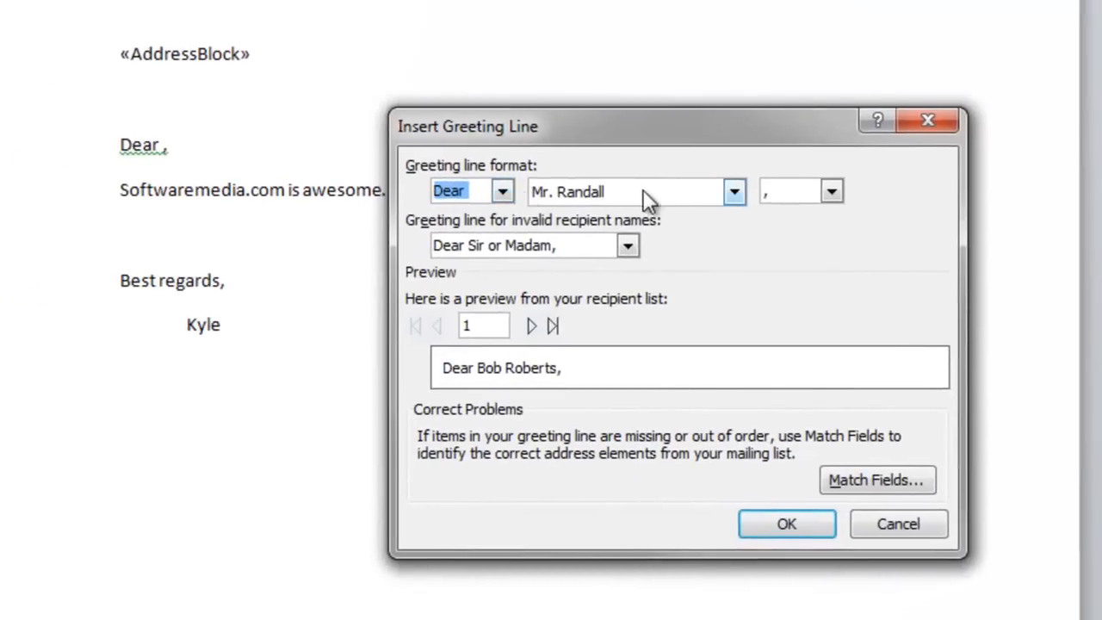
left_click(525, 245)
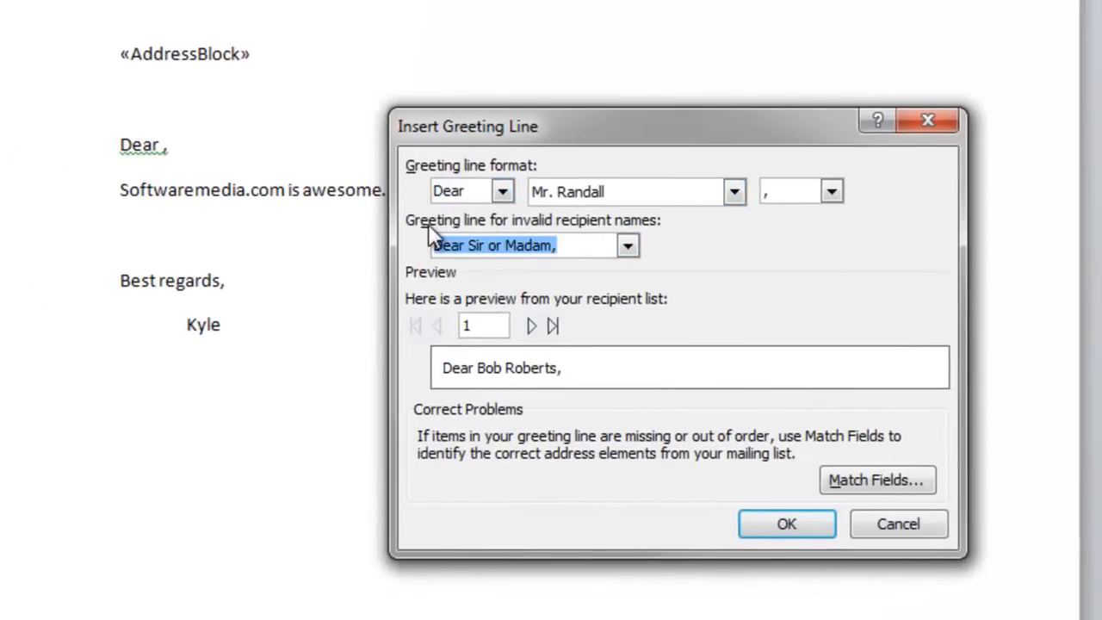
left_click(626, 244)
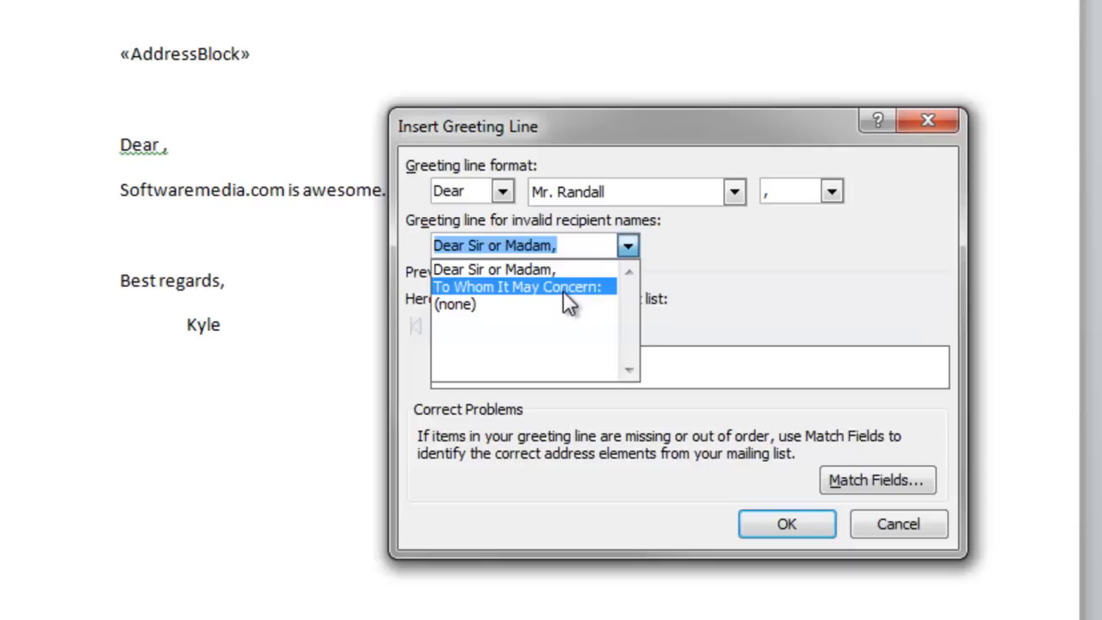
left_click(523, 286)
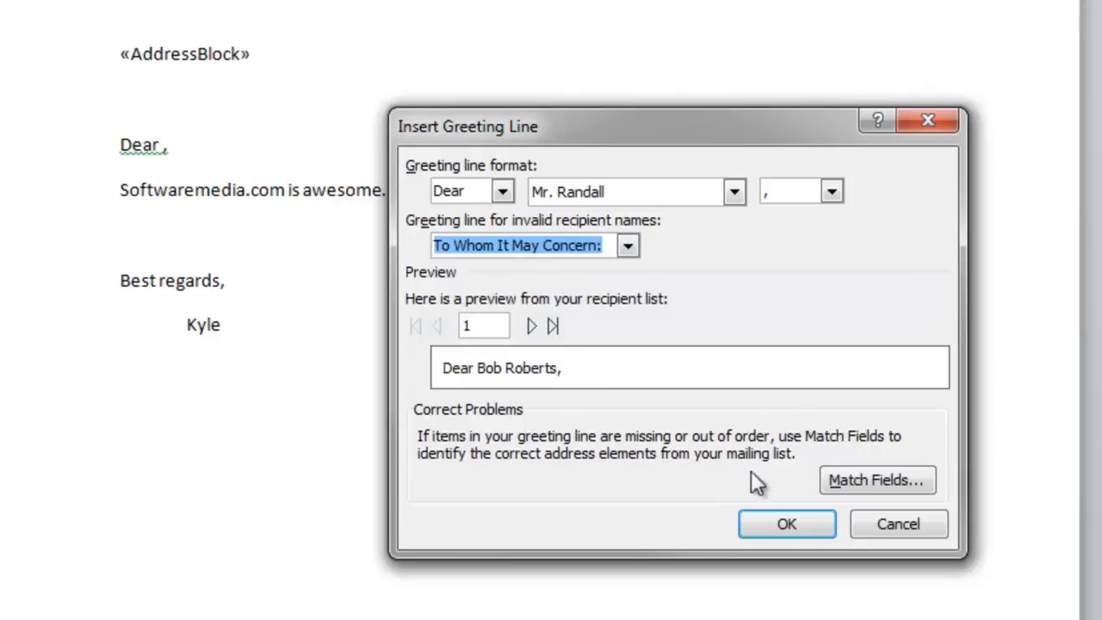
left_click(785, 524)
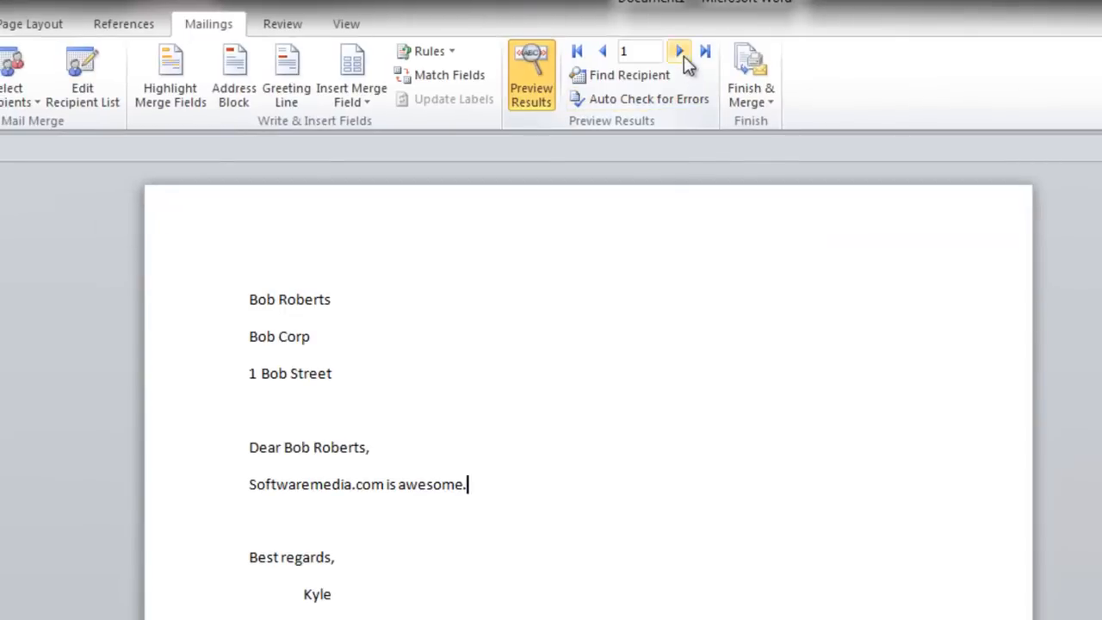
Step: Step the merge preview forward to Rick Richards' and Nick Nicholson's personalized letters
left_click(678, 52)
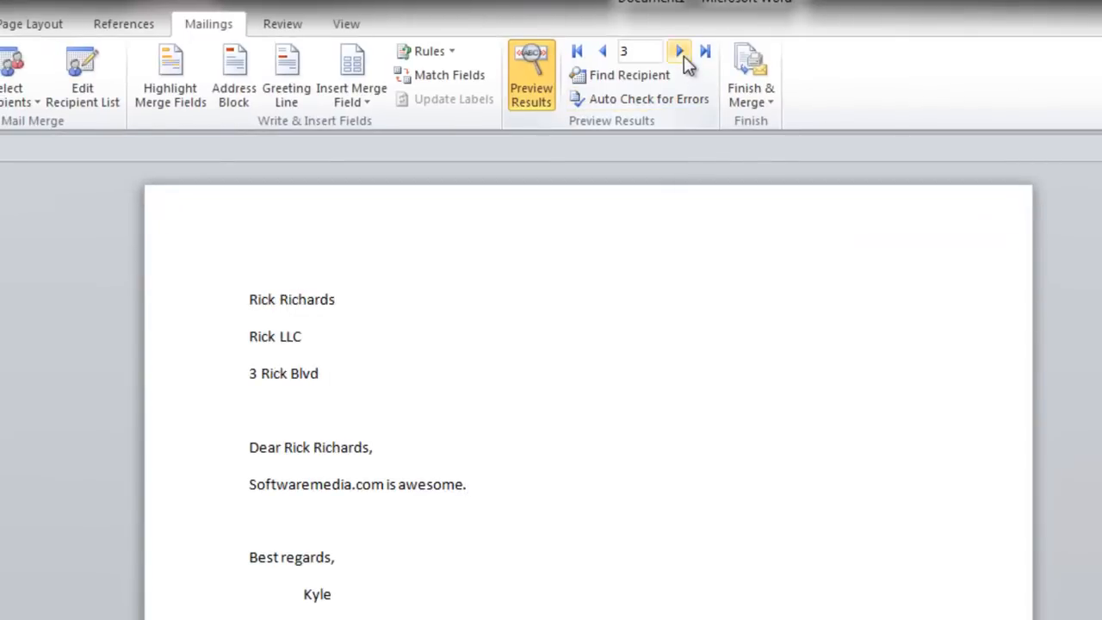
left_click(678, 52)
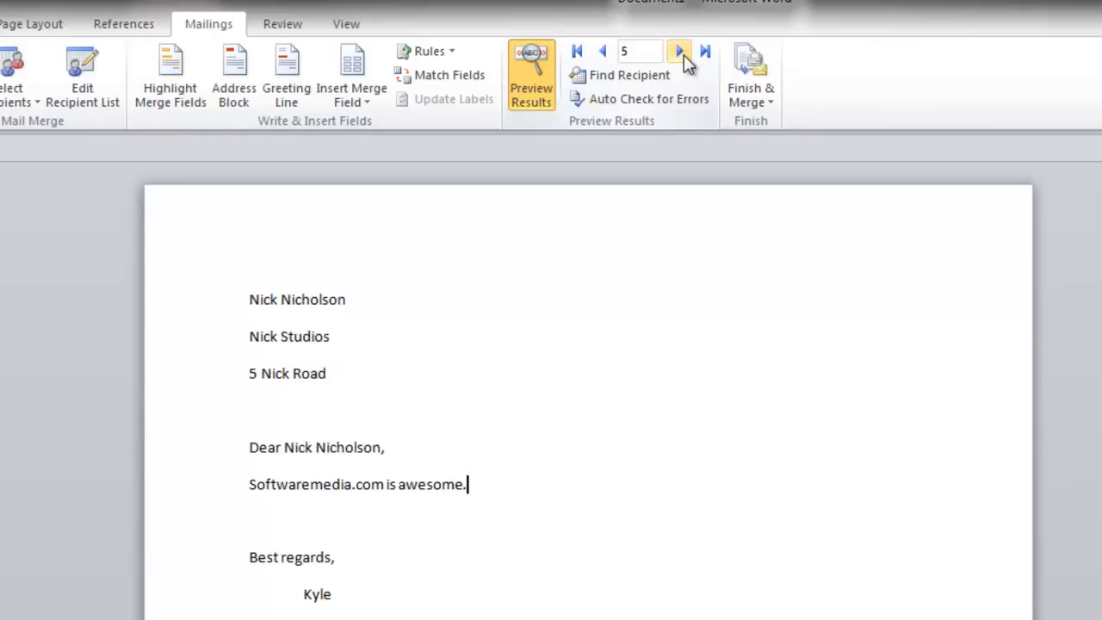